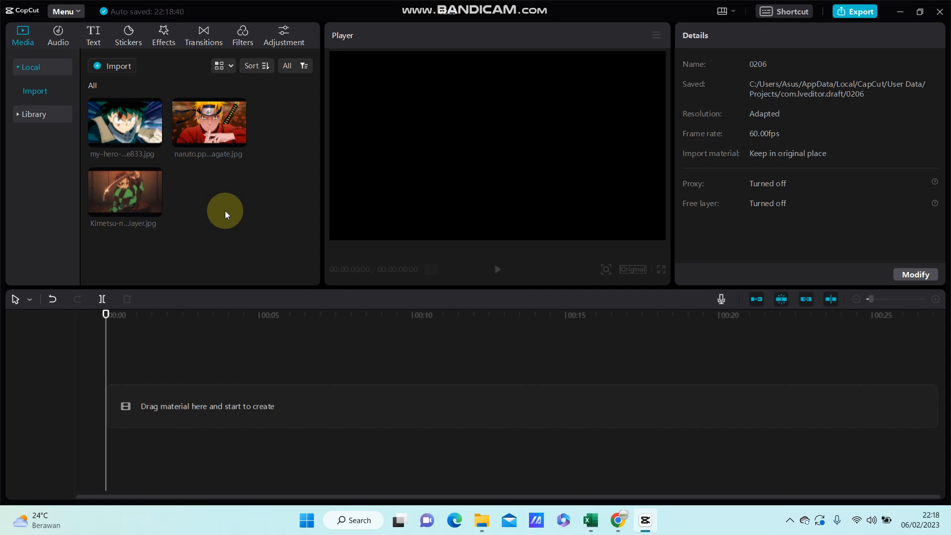
pyautogui.moveTo(92, 98)
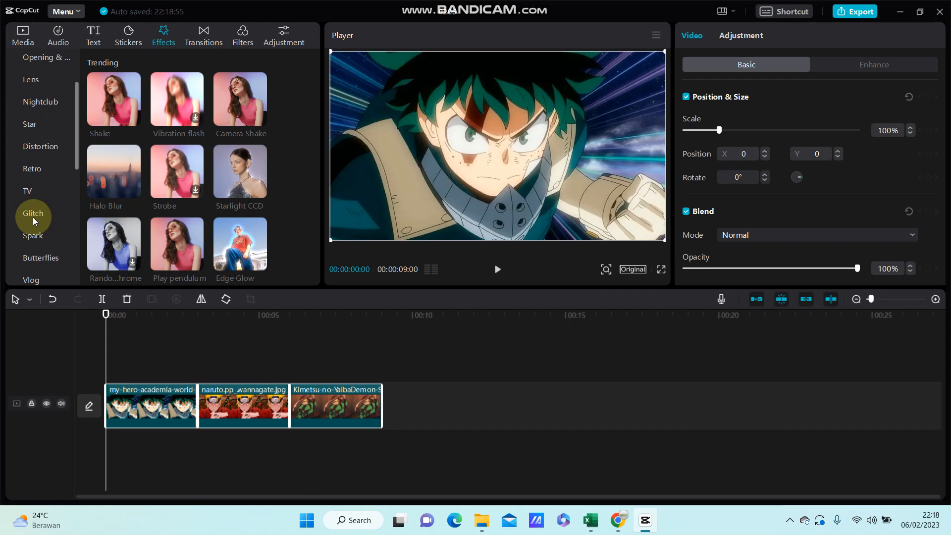
# Step: Open the Glitch effects category and scroll through its effects to find Fuzzy
pyautogui.click(33, 213)
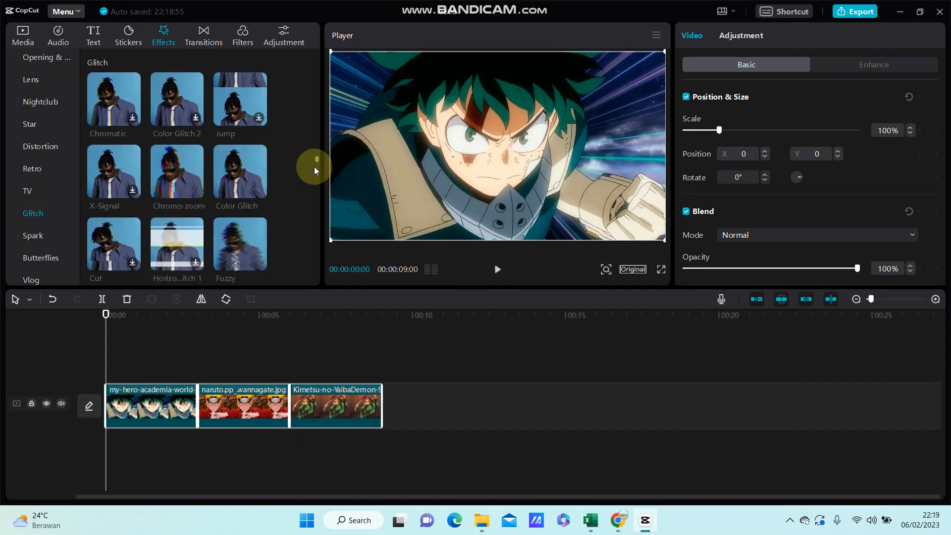
pyautogui.scroll(-3)
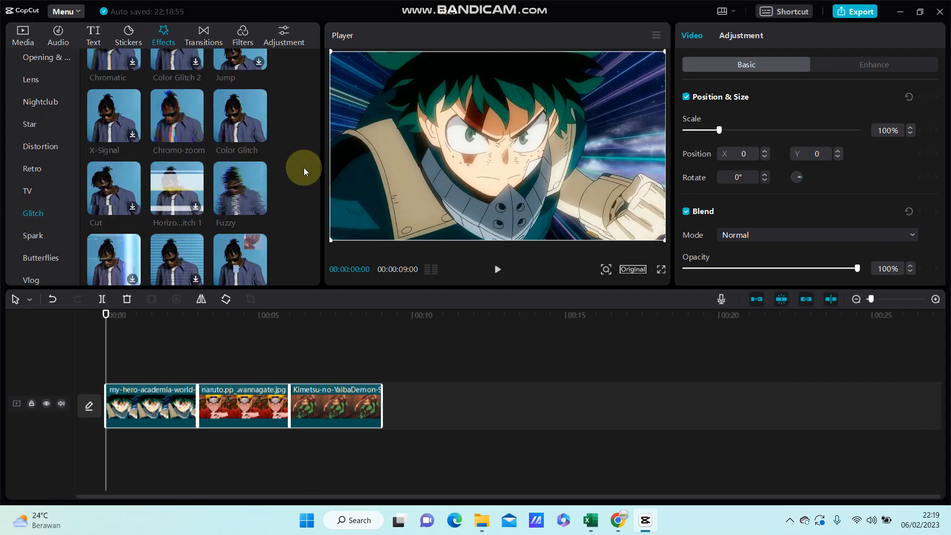
pyautogui.moveTo(239, 188)
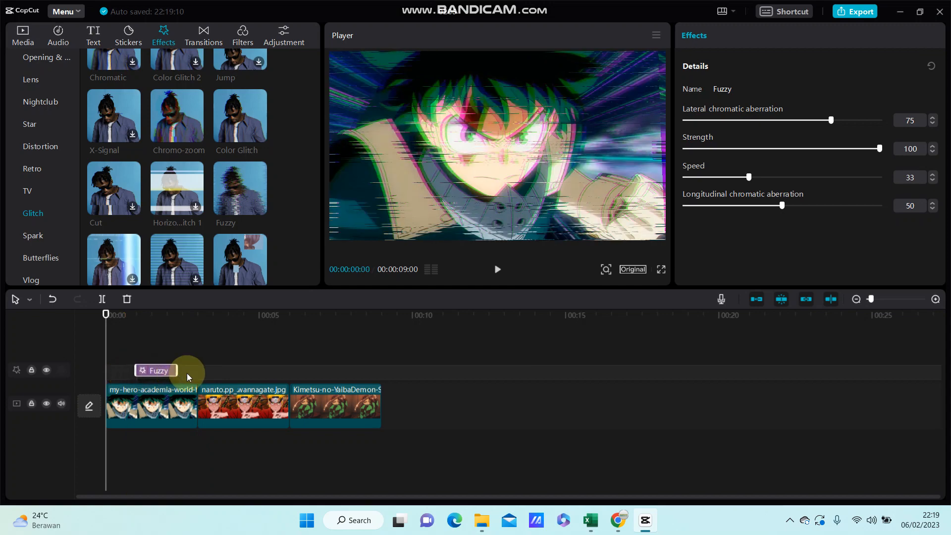
# Step: Move the Fuzzy effect over the first clip cut and raise chromatic aberration to 100
pyautogui.moveTo(155, 370); pyautogui.dragTo(198, 374)
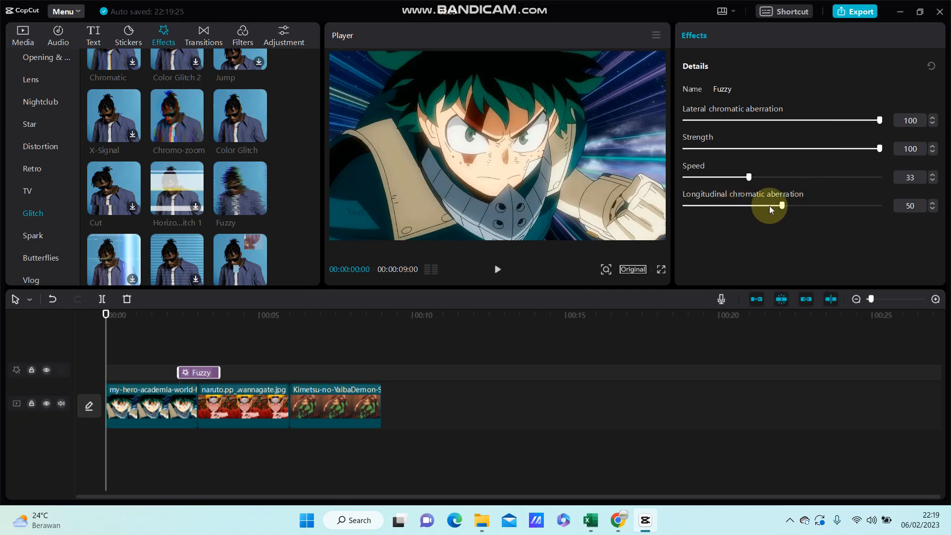
pyautogui.moveTo(781, 205); pyautogui.dragTo(879, 204)
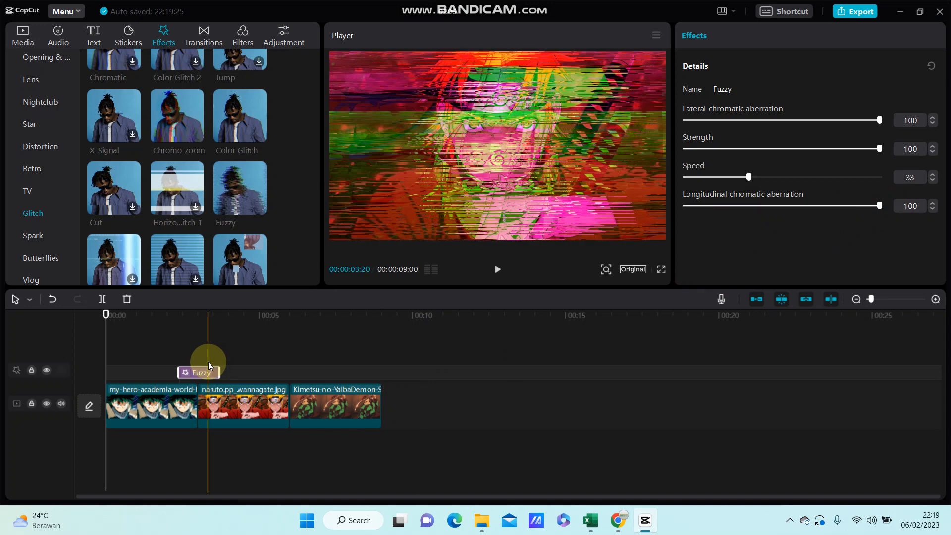
# Step: Place a second Fuzzy effect at the clip 2–3 cut, then select the first image clip
pyautogui.moveTo(198, 372); pyautogui.dragTo(311, 383)
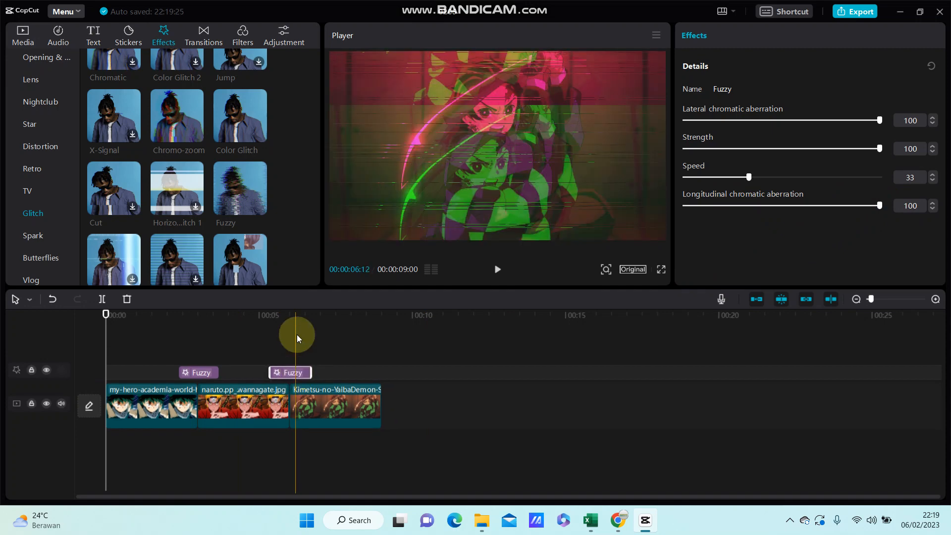
pyautogui.click(161, 410)
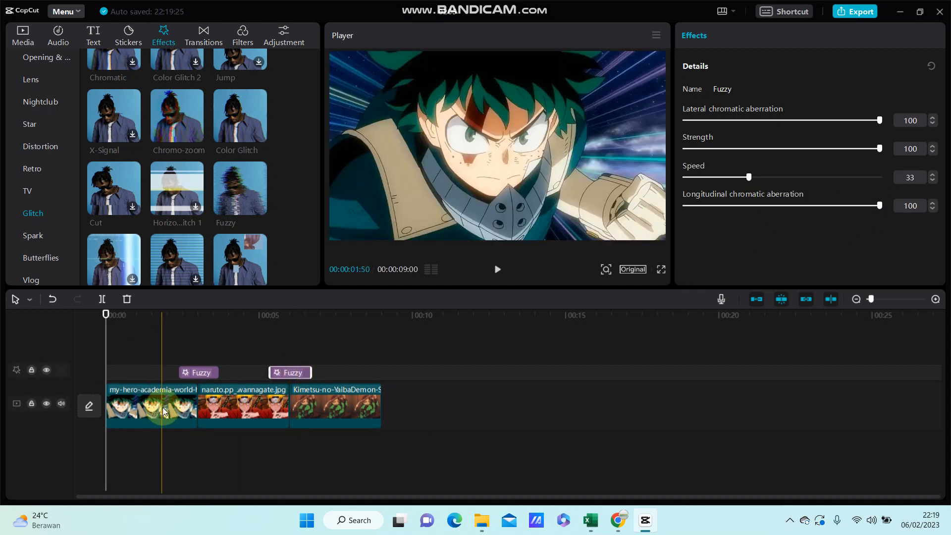
pyautogui.click(150, 406)
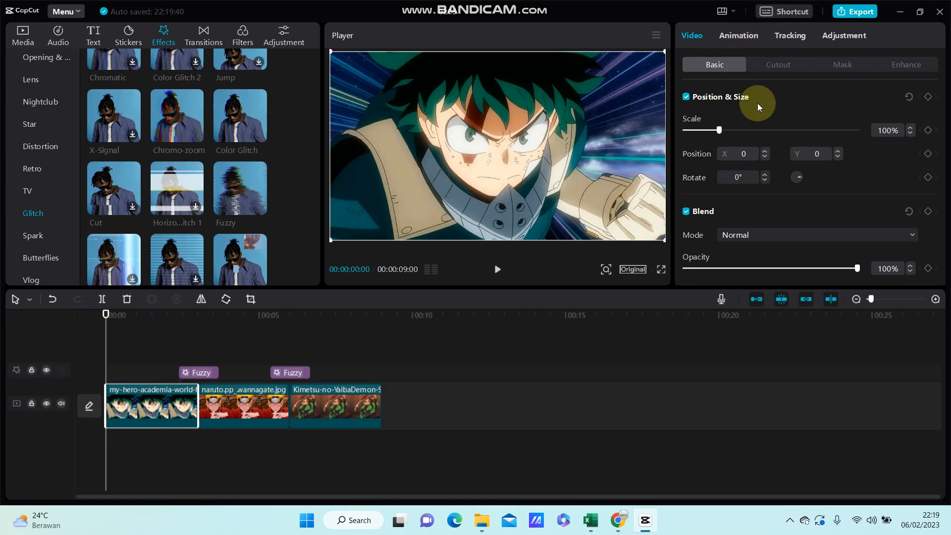
# Step: Apply the Wobble combo animation to the image clips and play the preview from the start
pyautogui.click(737, 35)
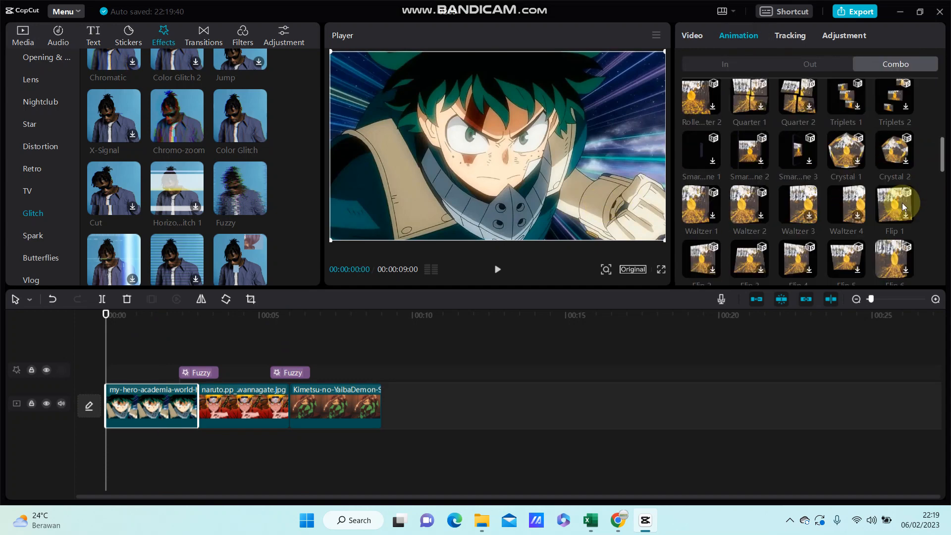
pyautogui.click(700, 244)
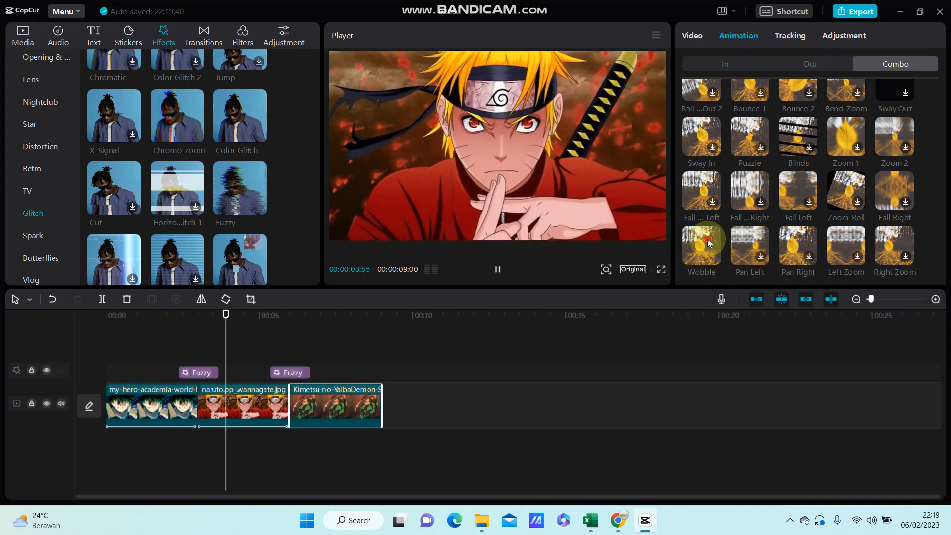
pyautogui.click(700, 244)
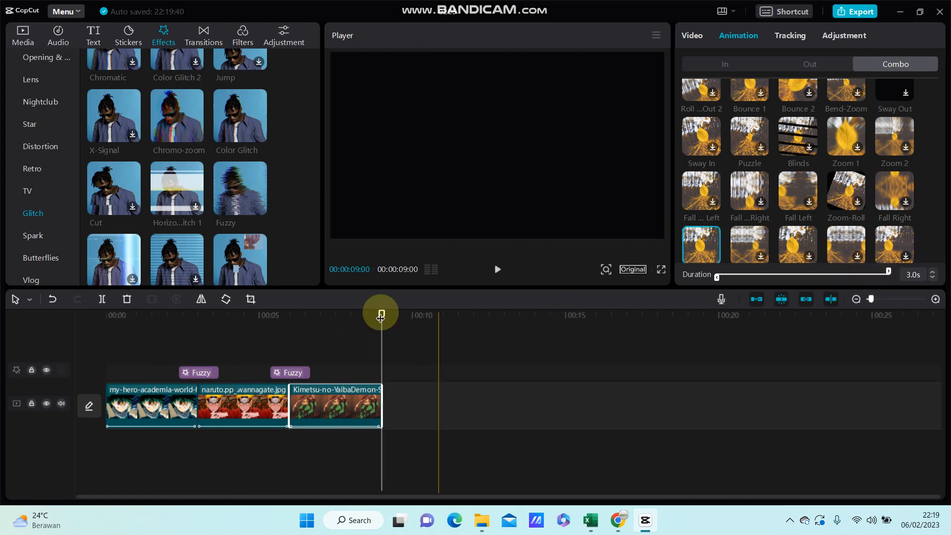
pyautogui.click(497, 269)
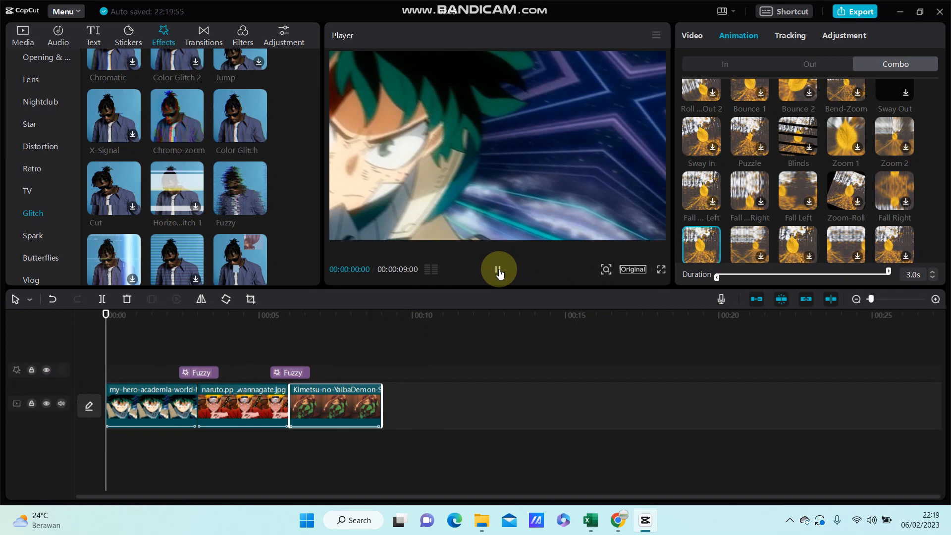